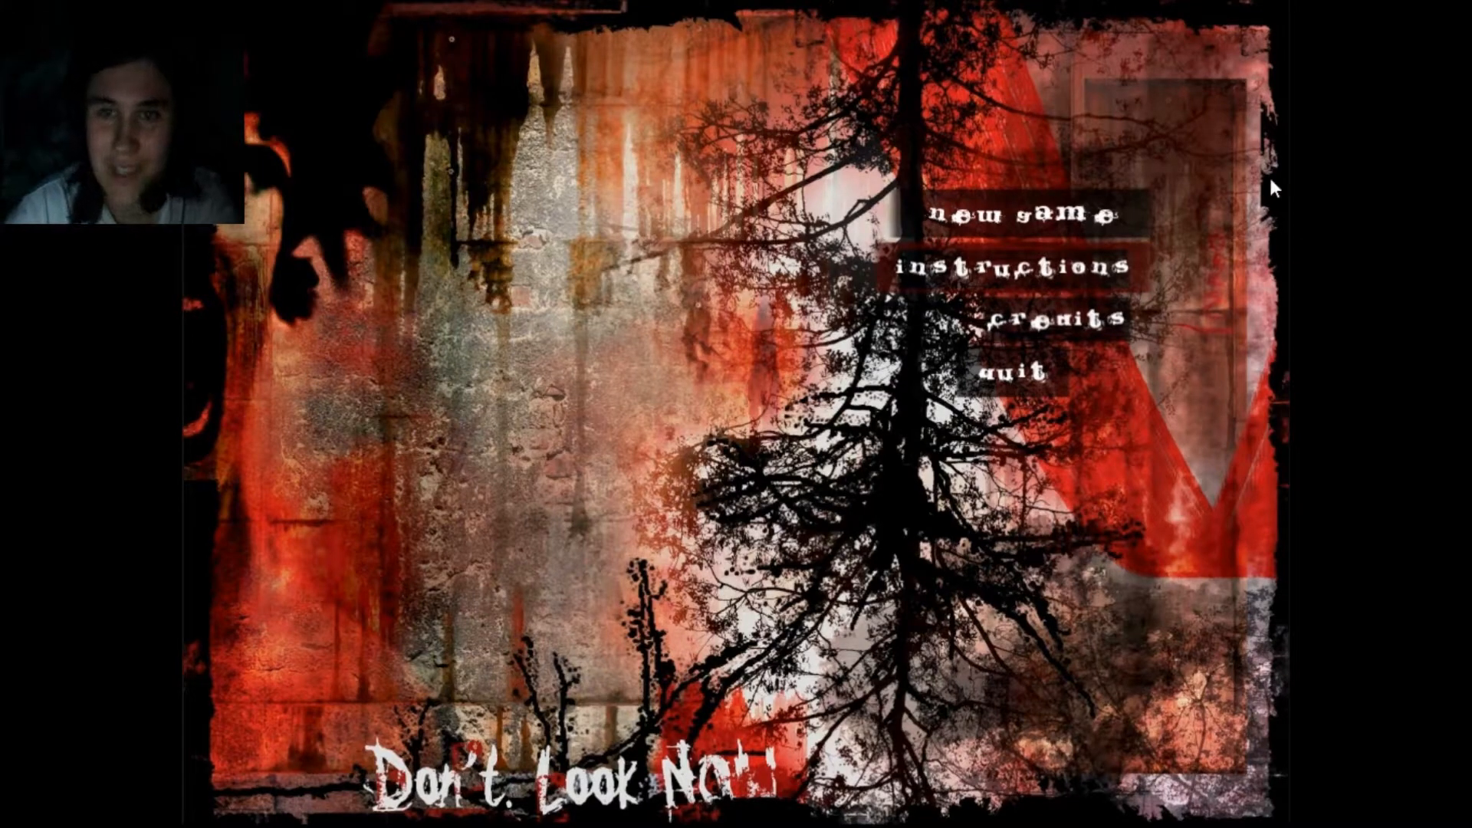
{"action": "mouse_move", "coordinate": [804, 533]}
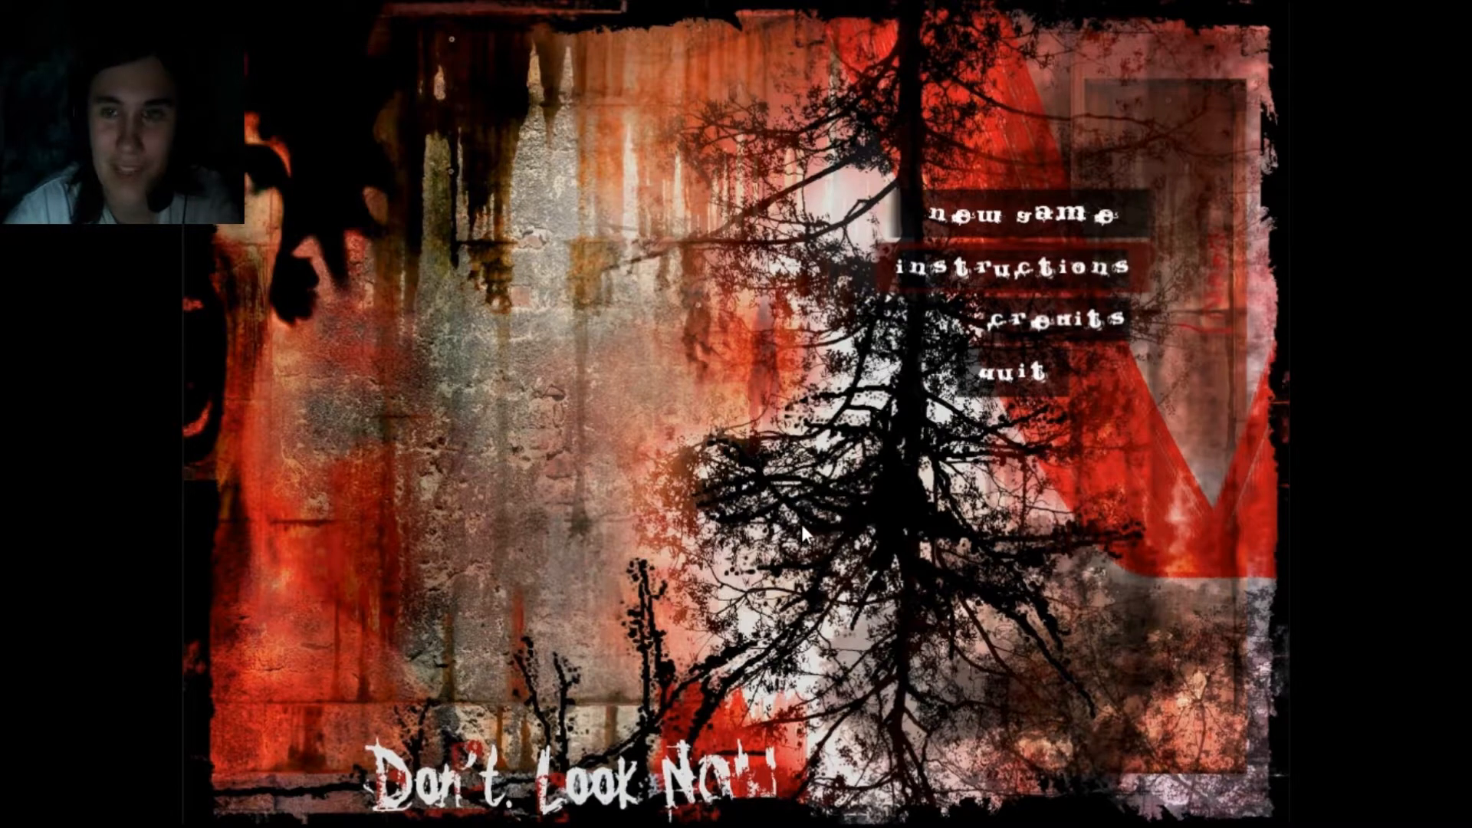
- Begin a new game from the main menu and play until the run ends
{"action": "left_click", "coordinate": [1023, 214]}
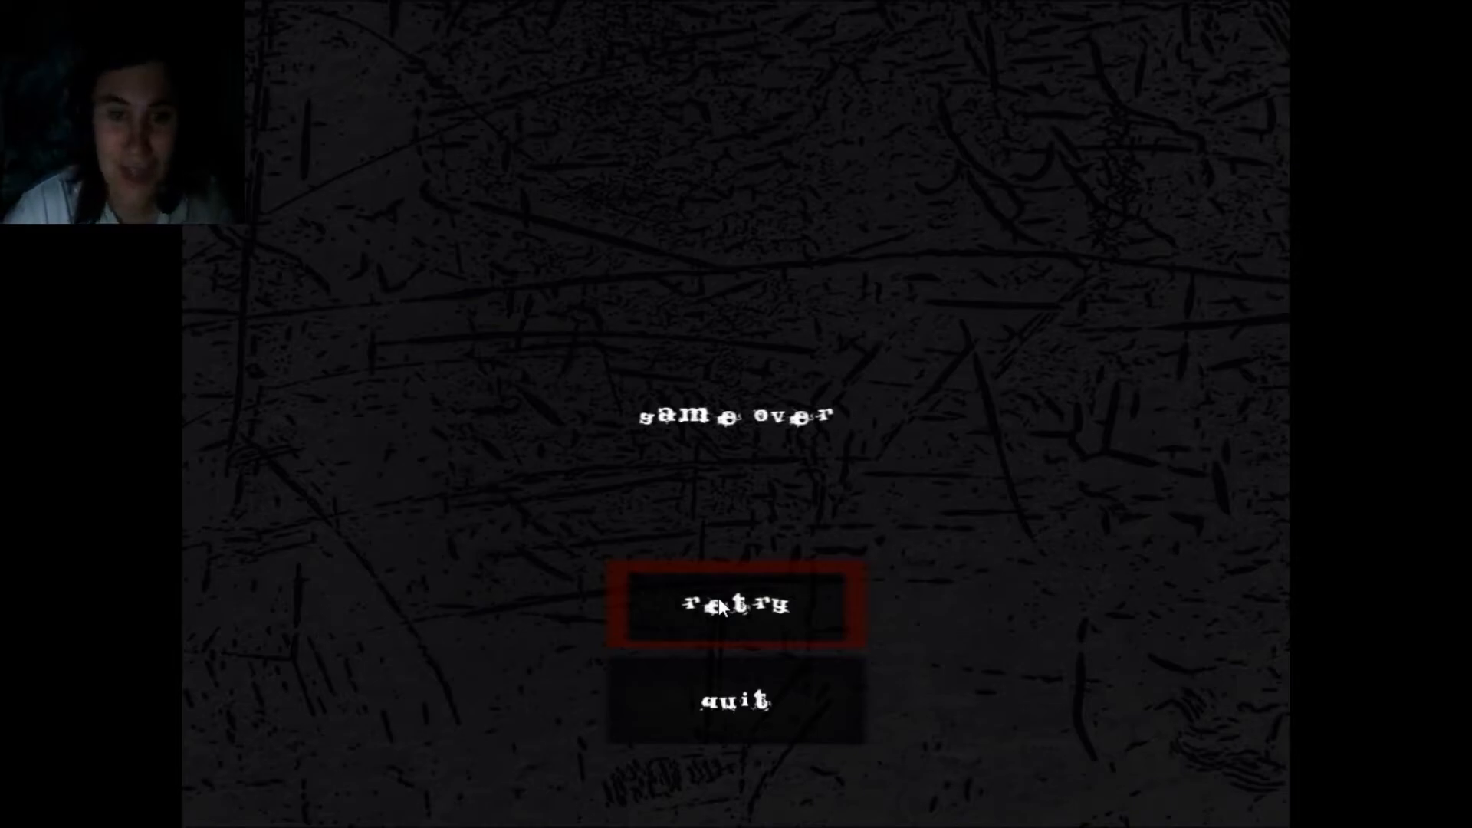
- Retry the level from the game over screen for a second attempt
{"action": "left_click", "coordinate": [735, 604]}
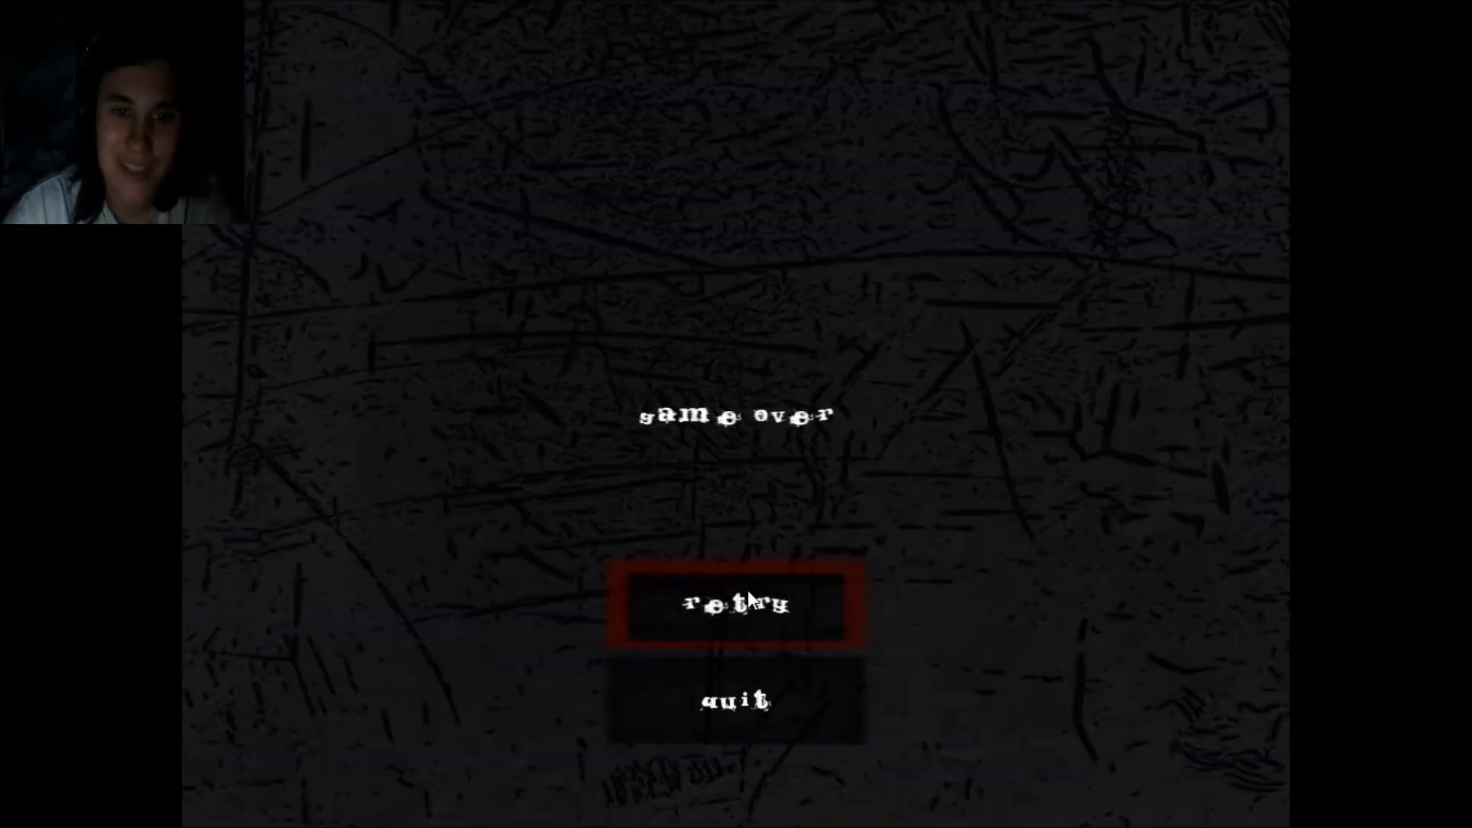
- Retry and walk forward down the sticky-note corridor until dying again
{"action": "left_click", "coordinate": [734, 605]}
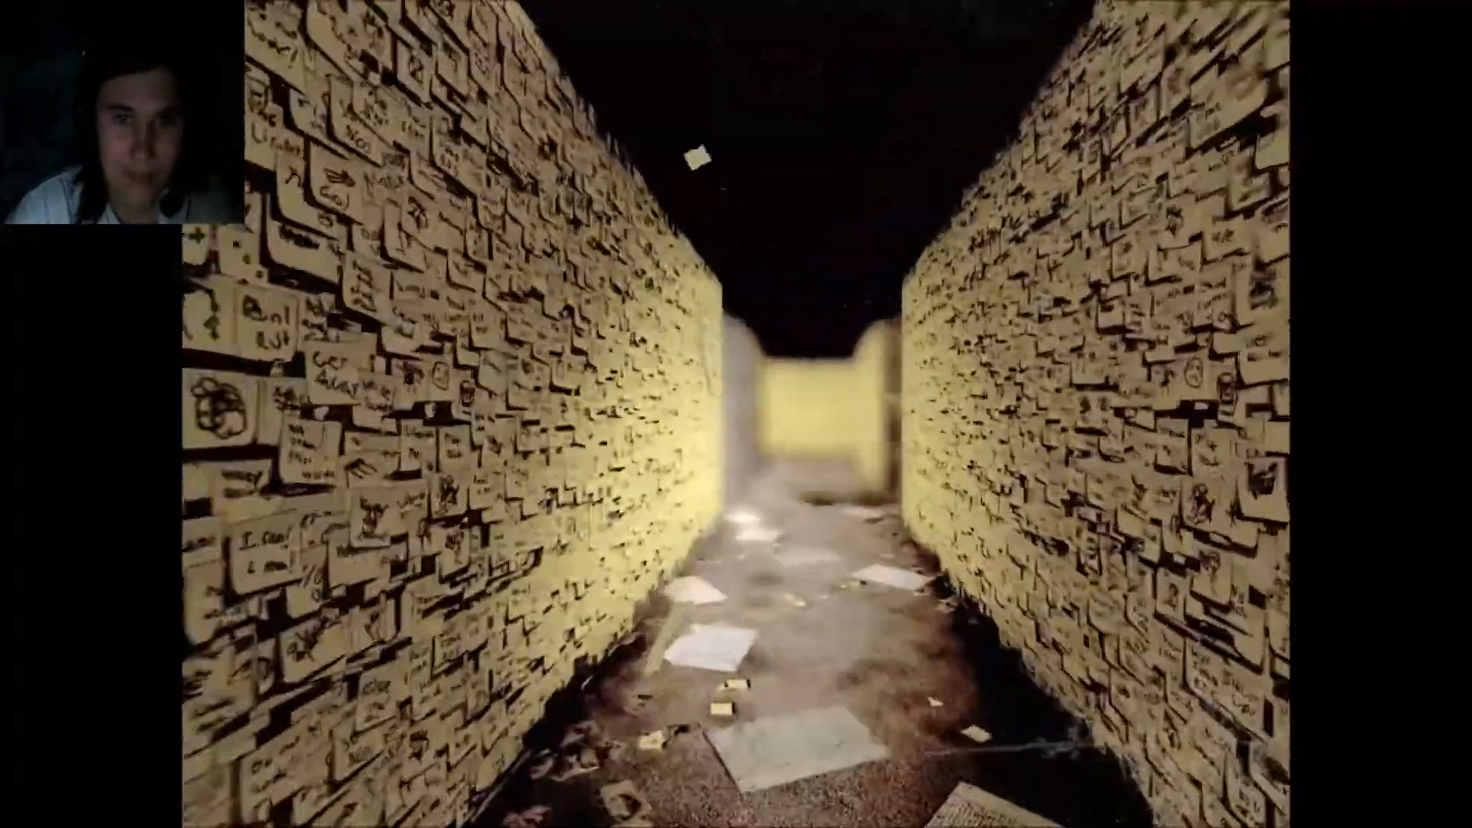
{"action": "key", "text": "w"}
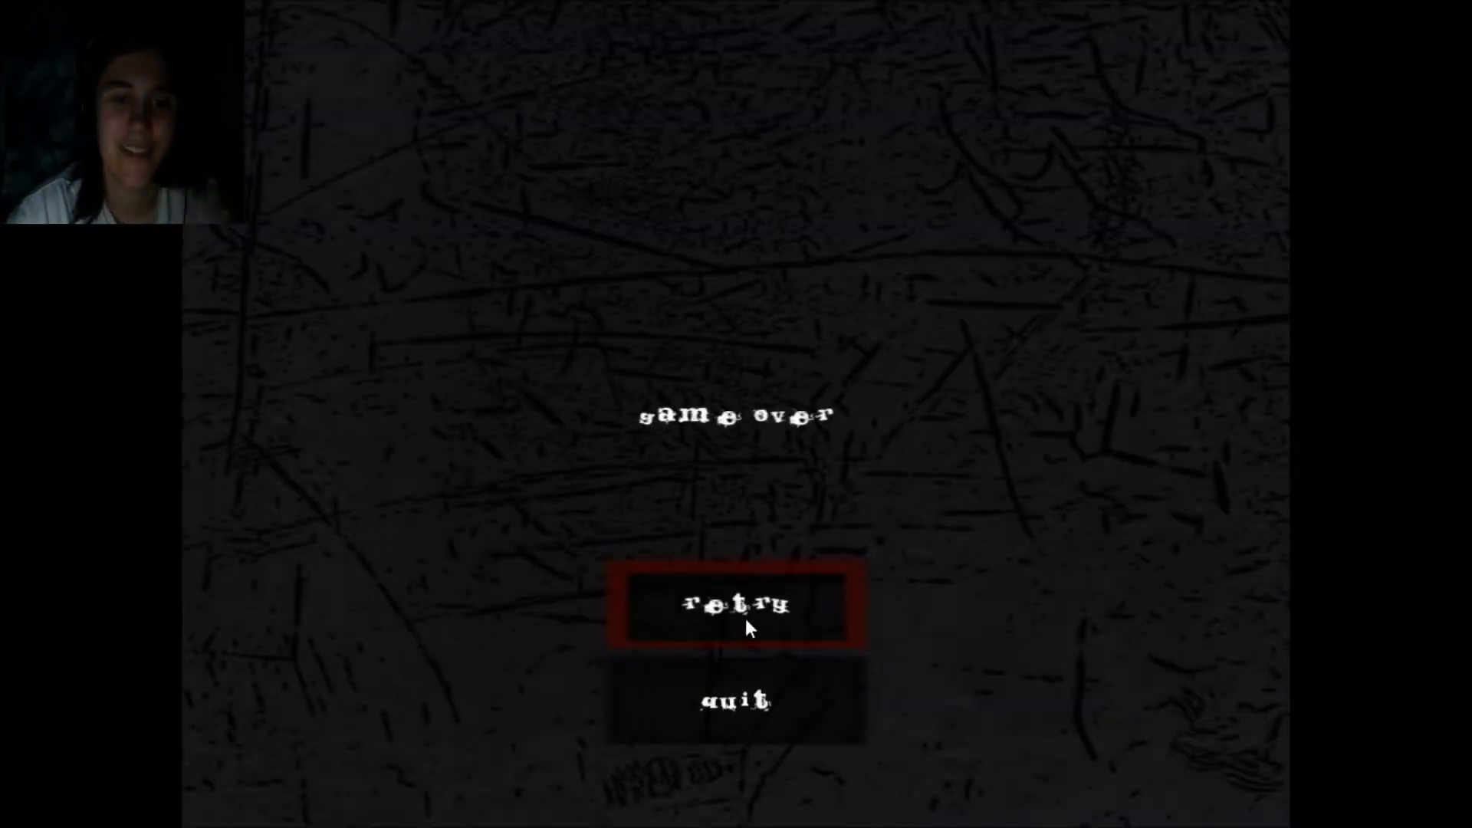
- Retry the level once more, ending back on the game over screen
{"action": "left_click", "coordinate": [736, 603]}
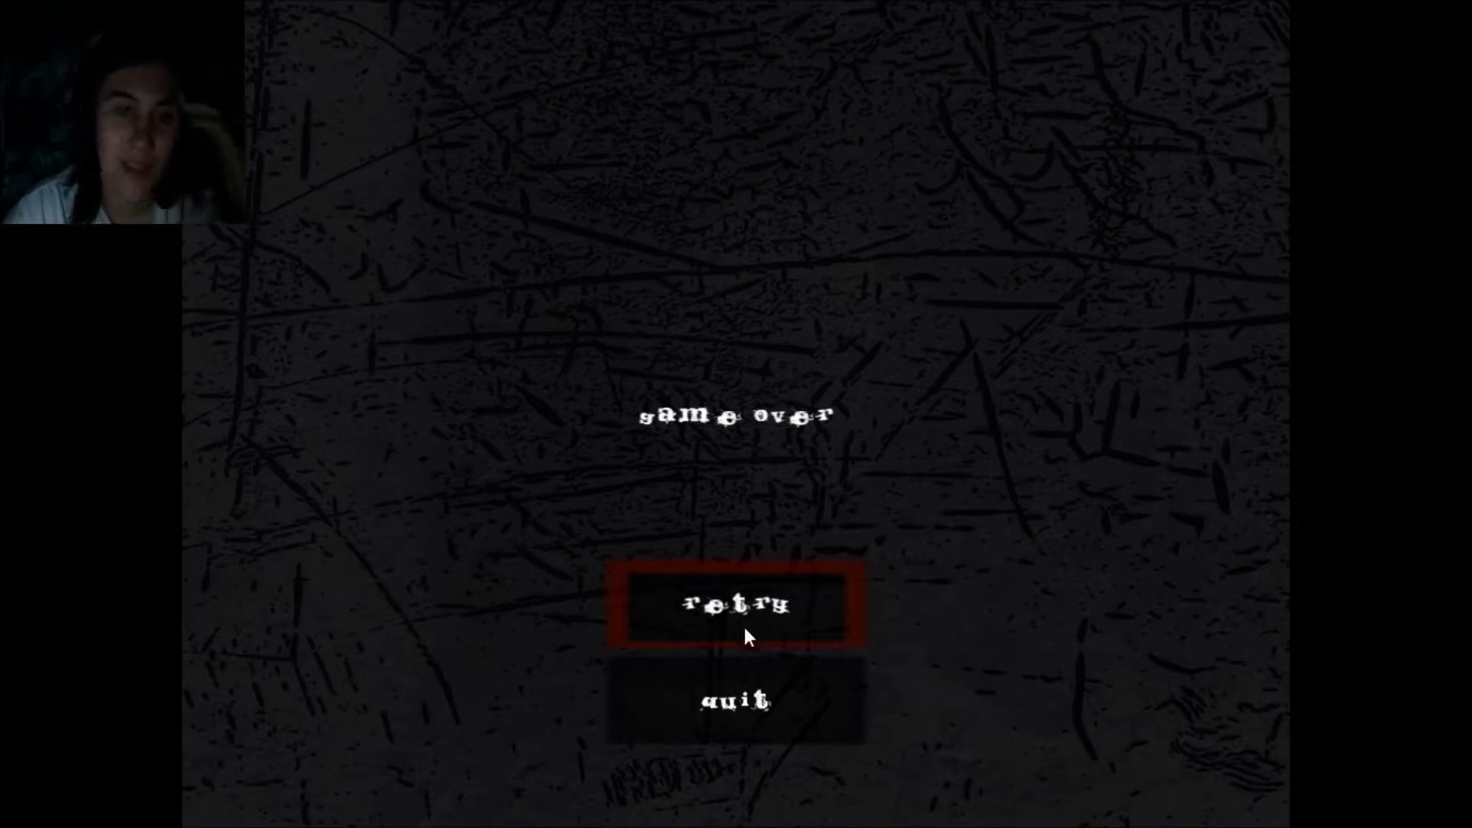
- Retry for a final failed attempt, leaving the game over screen showing
{"action": "left_click", "coordinate": [735, 603]}
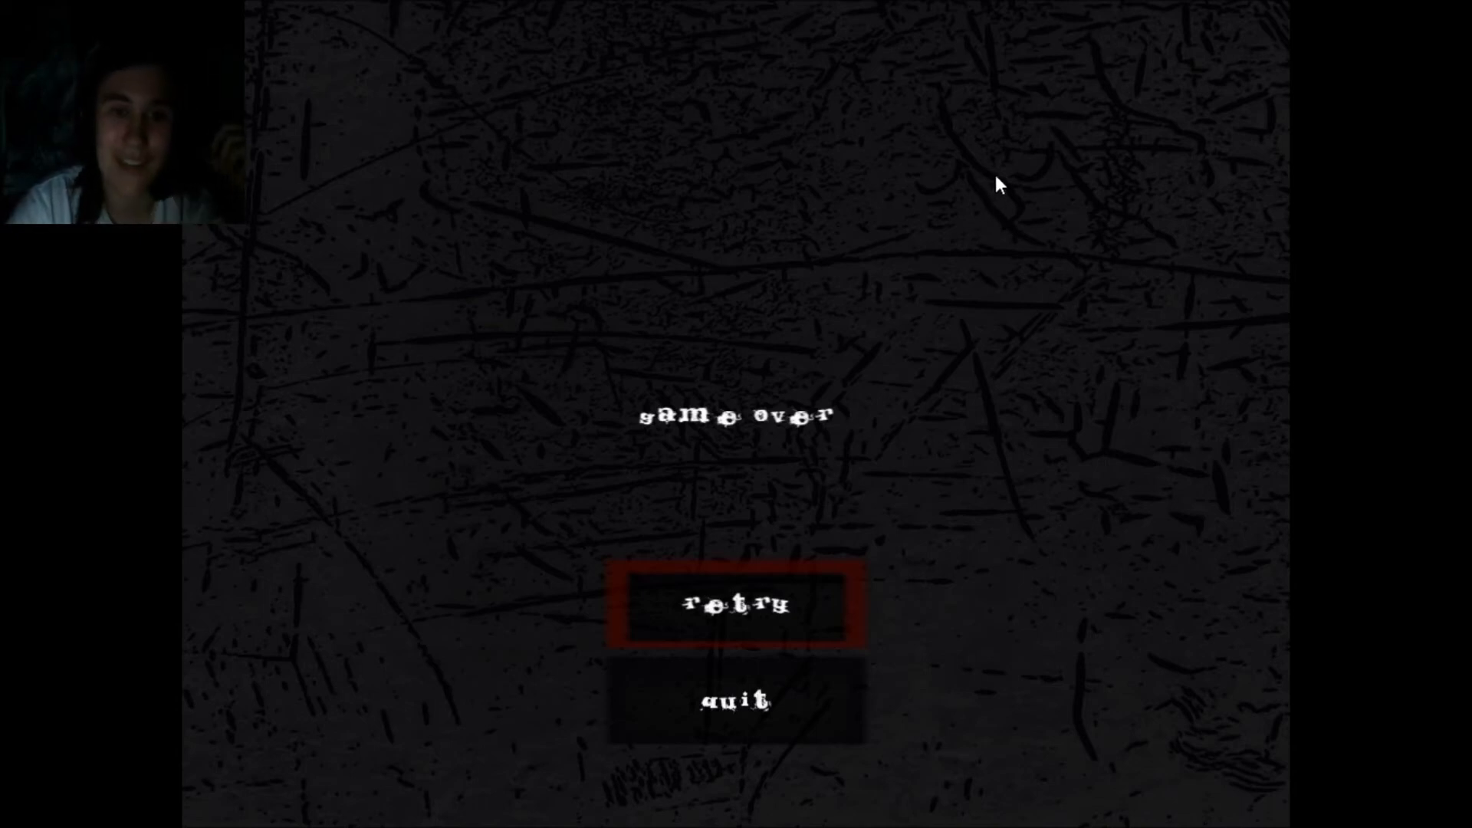
{"action": "mouse_move", "coordinate": [987, 244]}
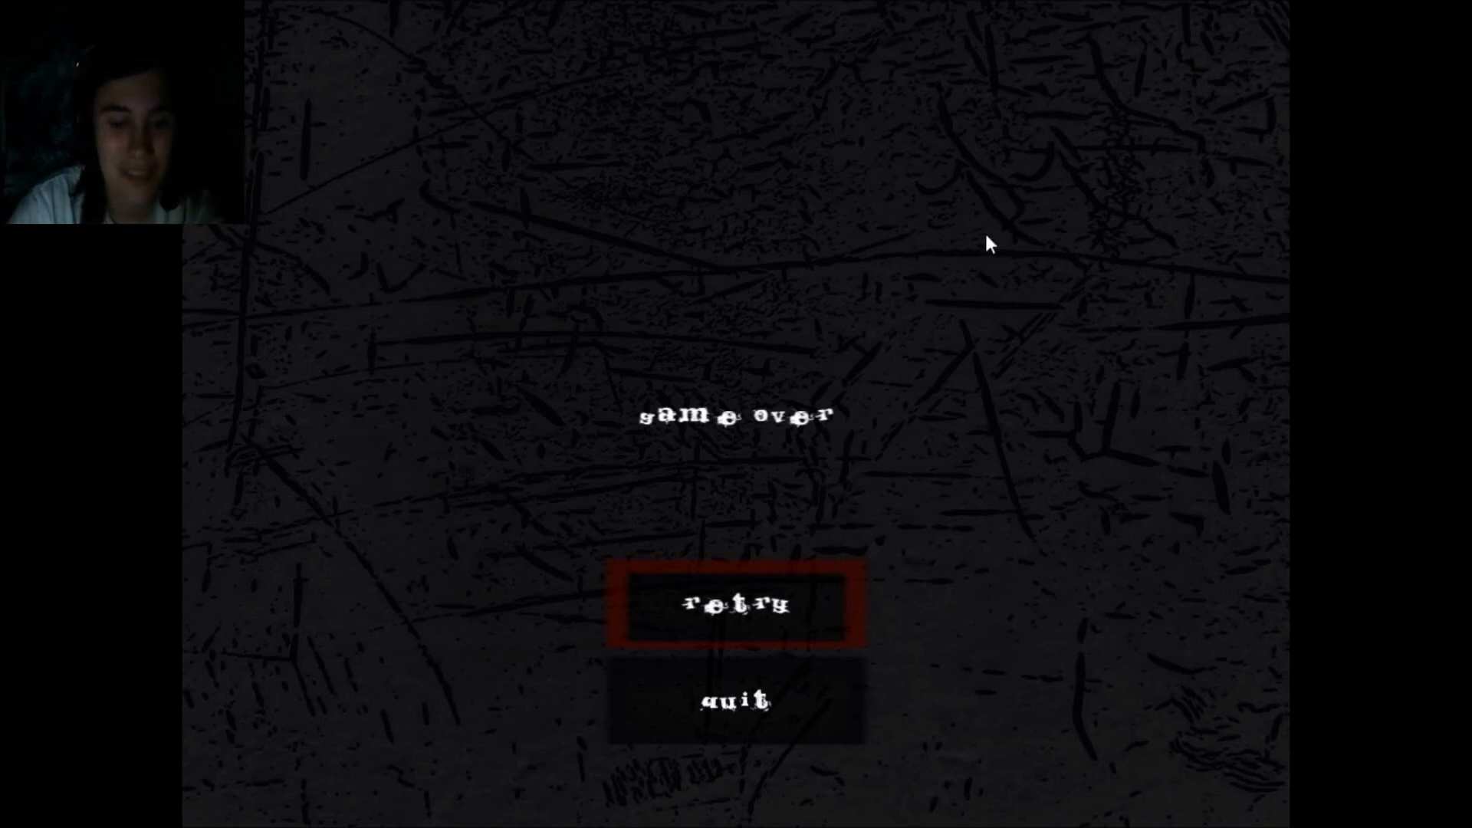